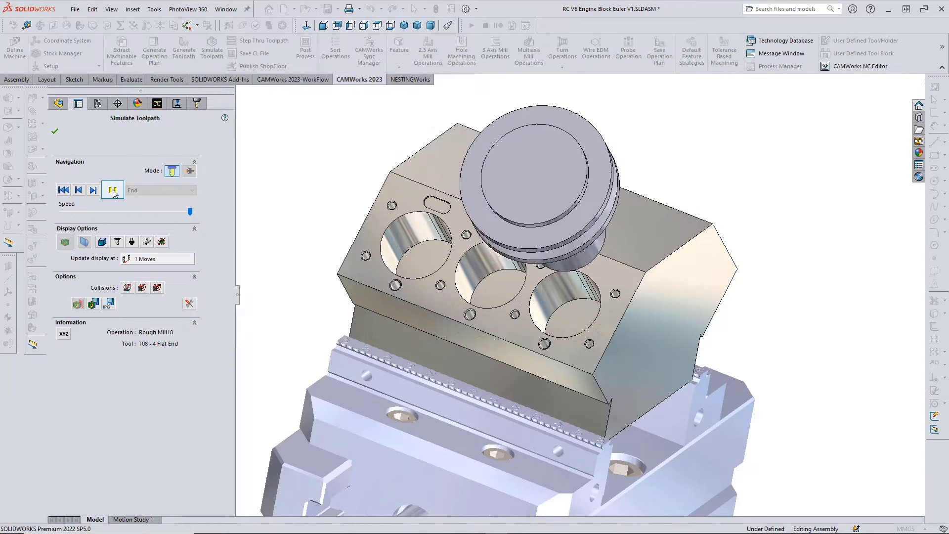
Play the engine block toolpath simulation and choose the machine's Euler angle rotation sequence (ZXZ/ZYZ)
click(113, 190)
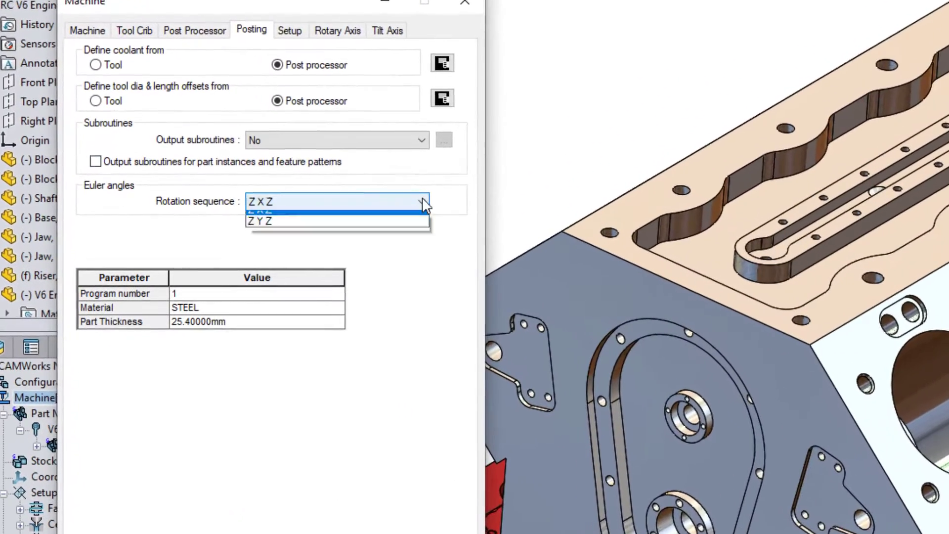
click(423, 202)
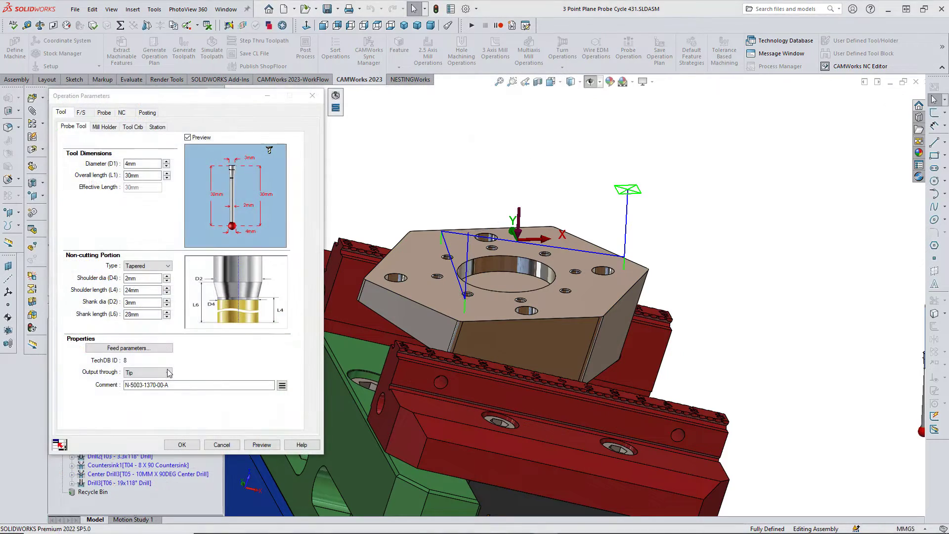
Set the tapered probe tool's Output through option, Tip or Center, keeping Tip
click(167, 371)
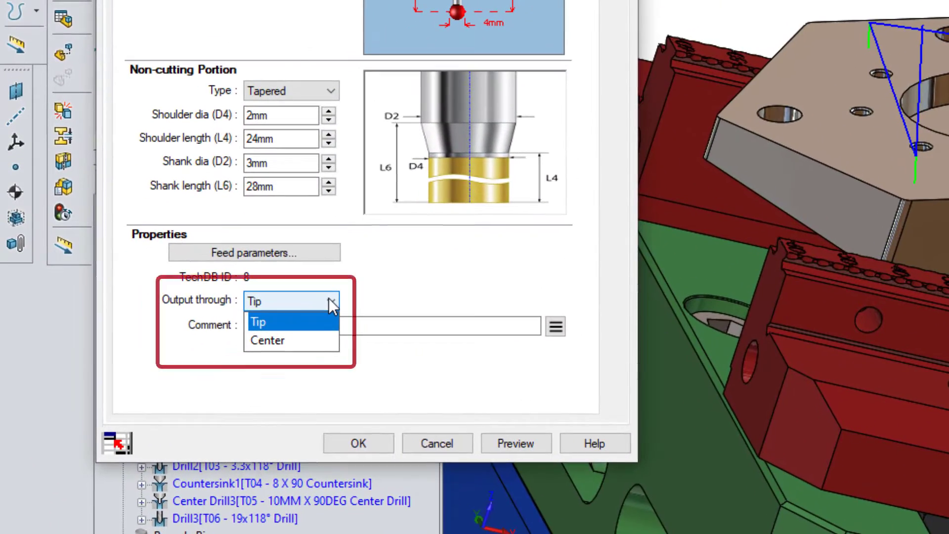
mouse_move(360, 303)
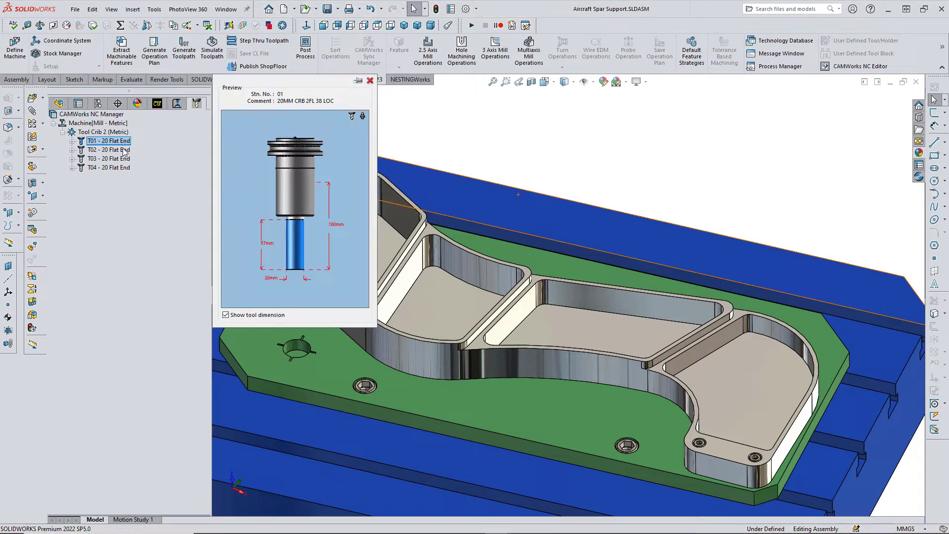
Preview another flat end tool in the crib and show Setup1's machining operations
click(108, 158)
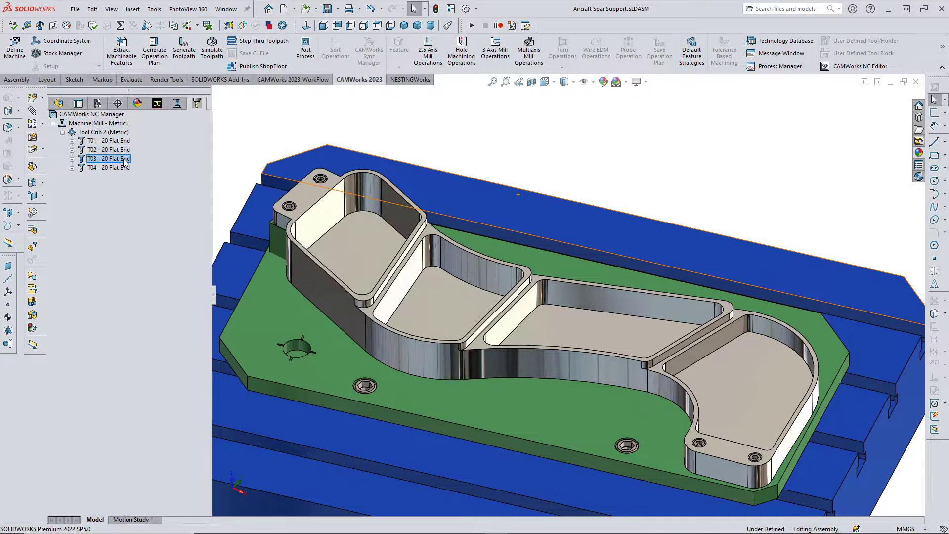
click(108, 167)
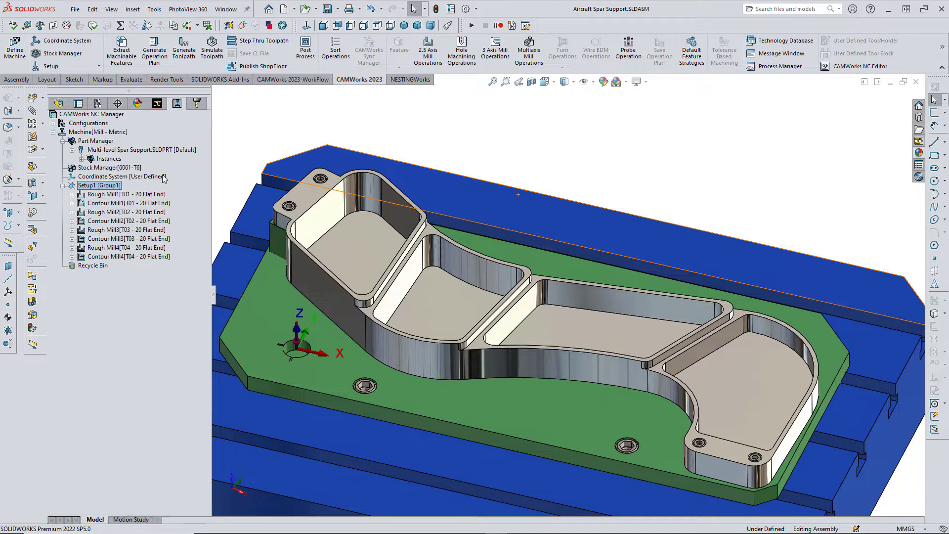
Step through Setup1's roughing toolpaths from Rough Mill1 to Rough Mill2, playing and pausing
right_click(98, 185)
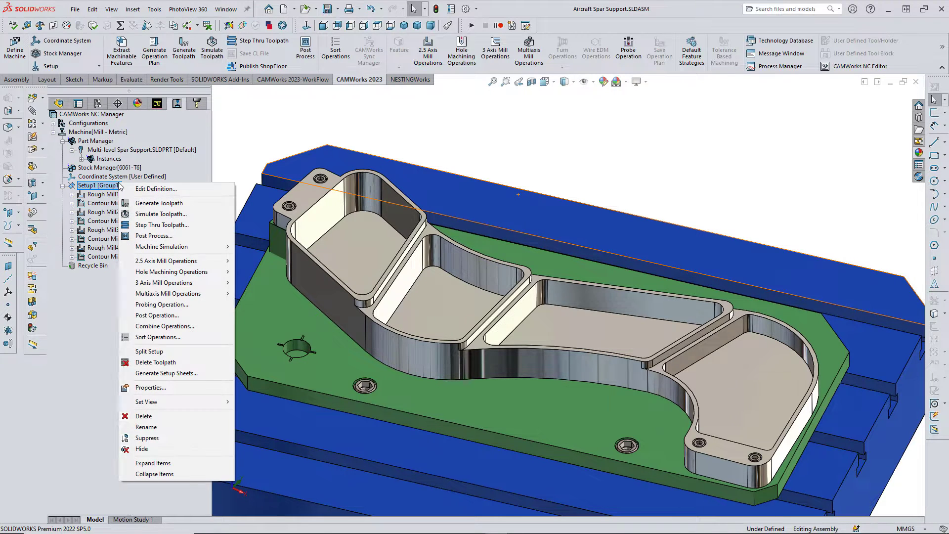
click(162, 224)
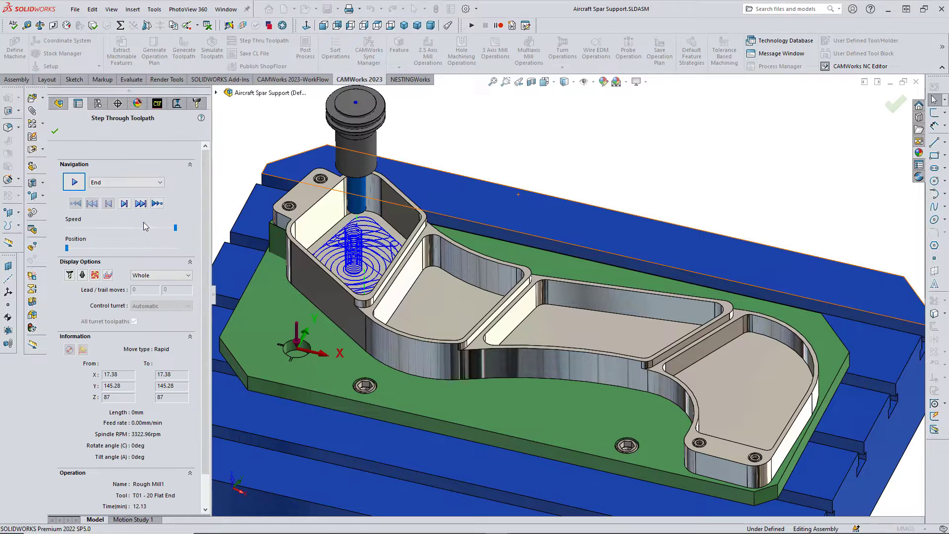
click(73, 182)
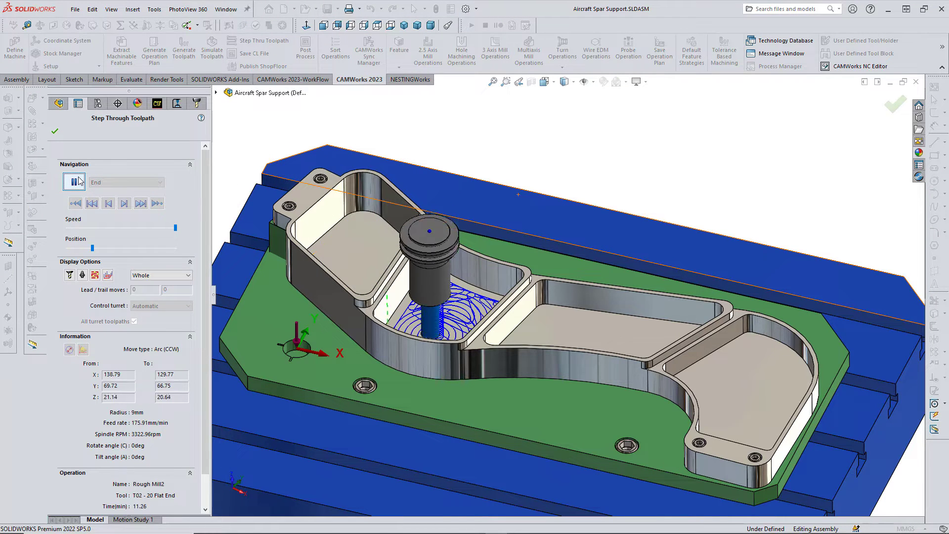
click(140, 204)
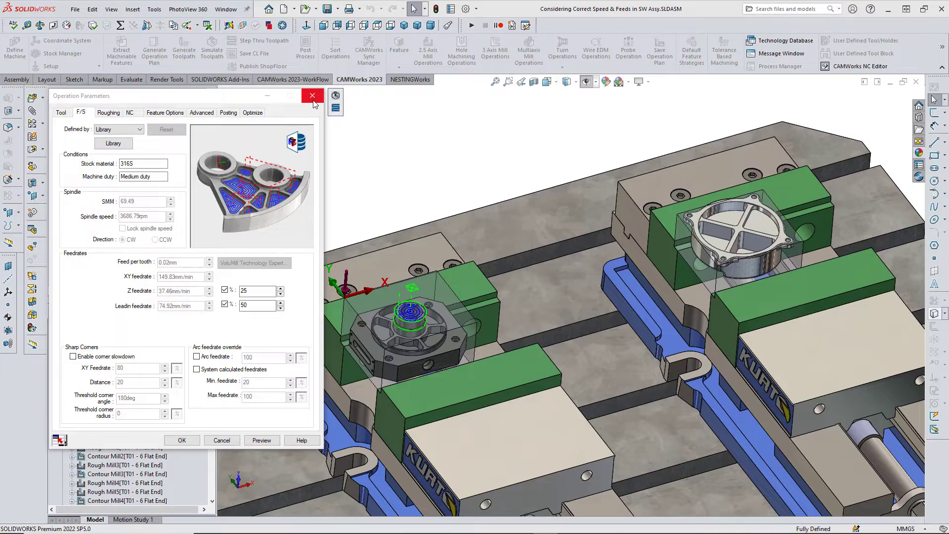
Close the vise feeds and speeds parameters and play the mold's Area Clearance1 toolpath simulation
click(312, 95)
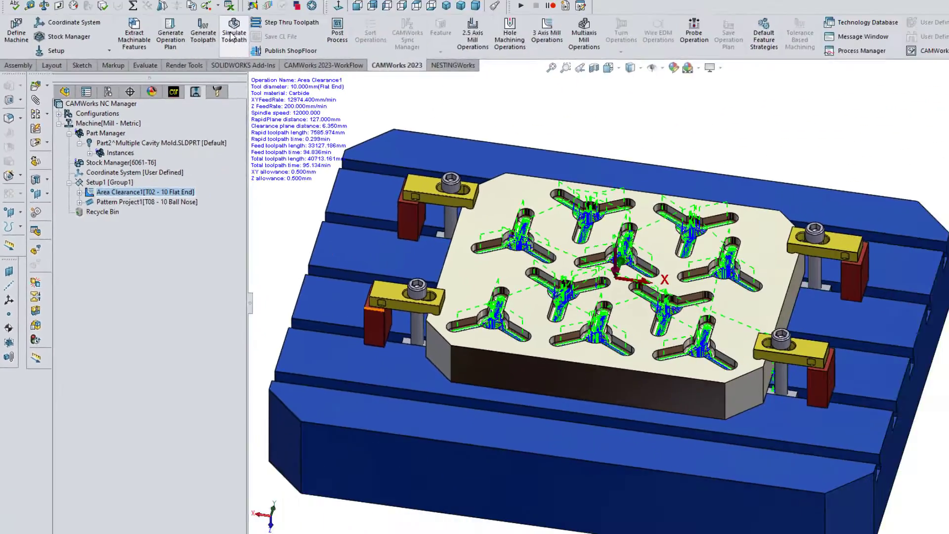
click(231, 23)
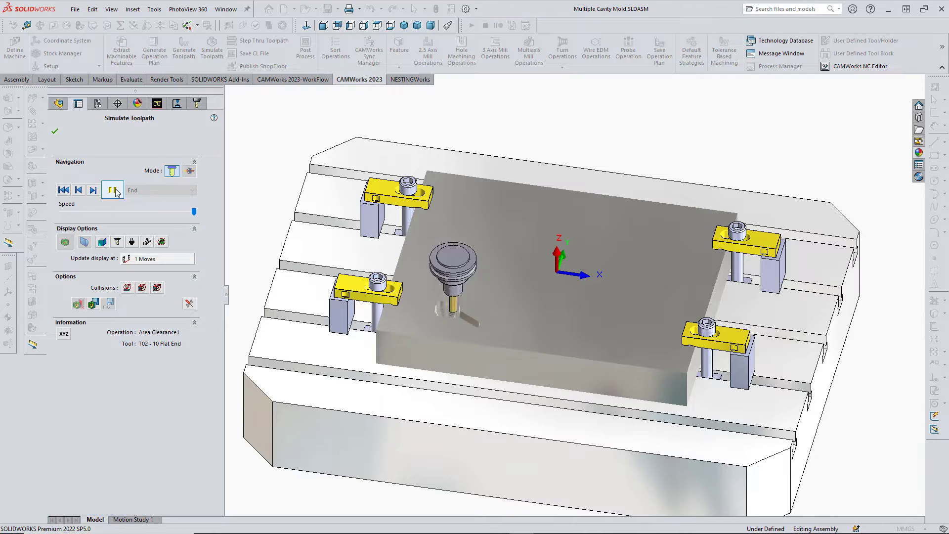
click(112, 190)
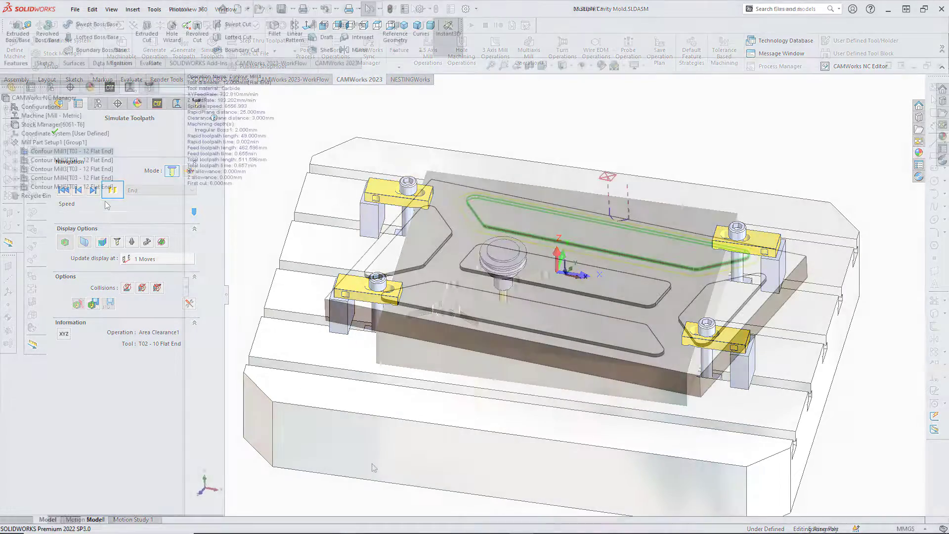
Link Contour Mill1 with the other contour mill operations and make the lollipop tool's non-cutting portion Tapered
right_click(55, 150)
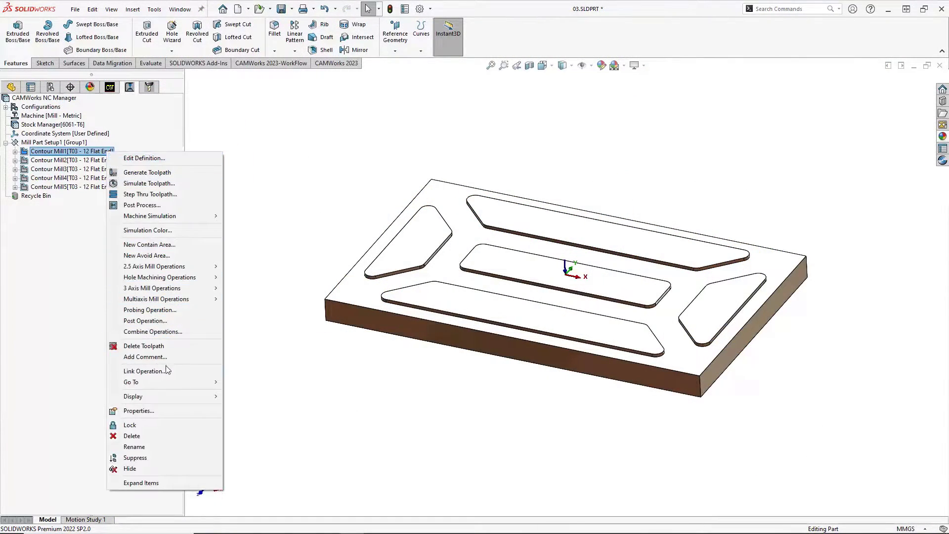
click(144, 371)
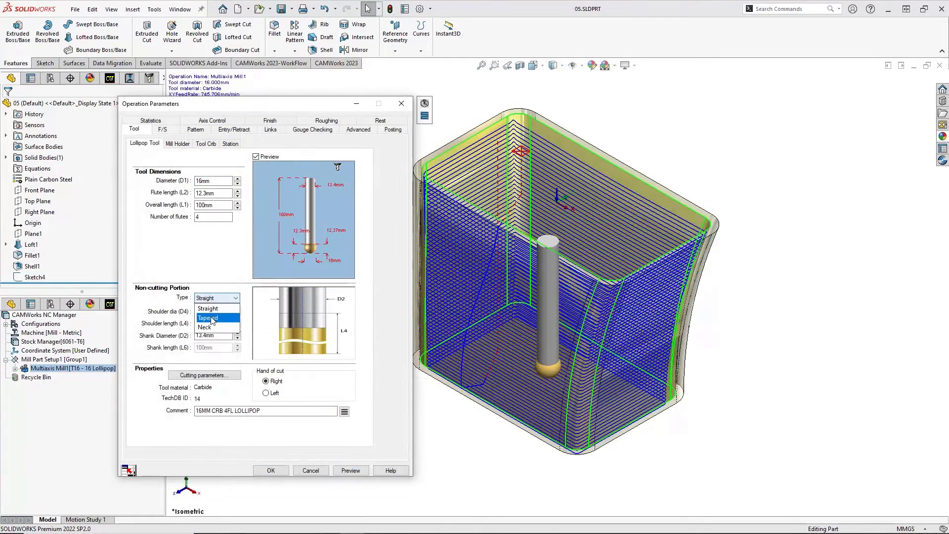
click(208, 318)
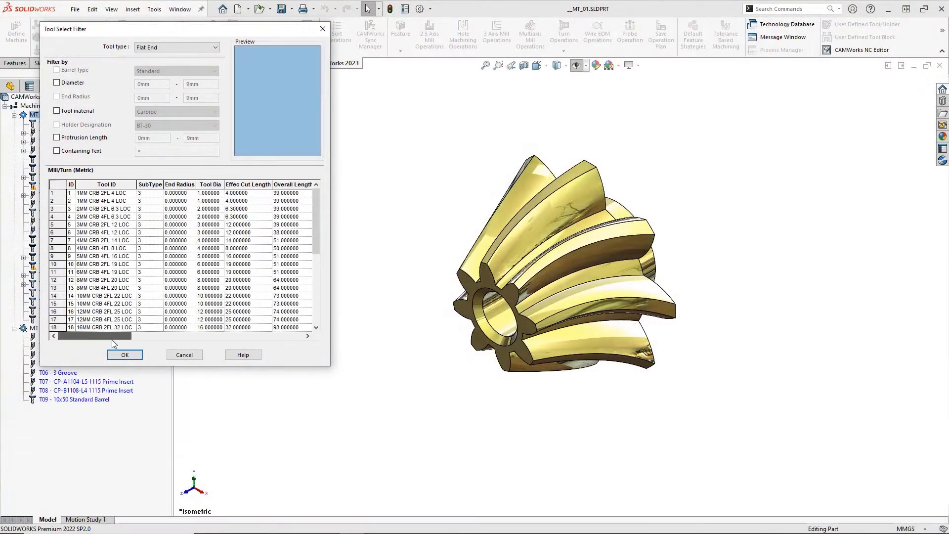
Widen the Mill/Turn (Metric) flat end tool list to every column and choose a tool from it
click(104, 311)
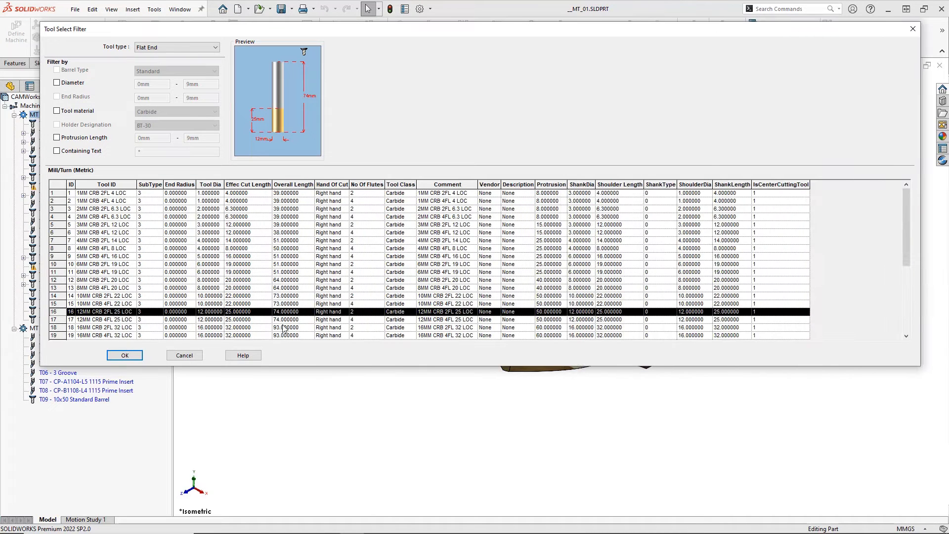
click(125, 355)
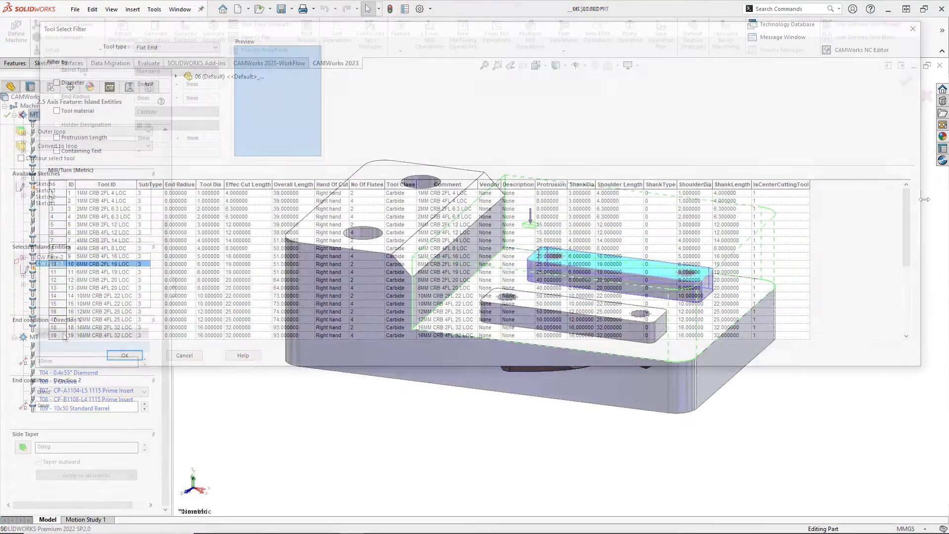
Set the Direction 2 Blind depth for islands CW Face-3 and CW Face-2, then go to the machine's post processor settings for MILL_FANUC_5AX
click(125, 355)
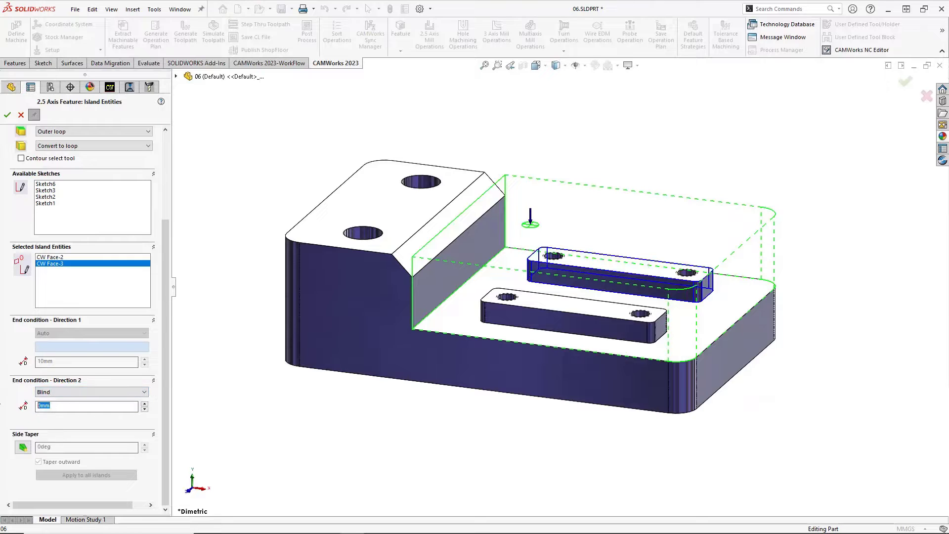
click(50, 257)
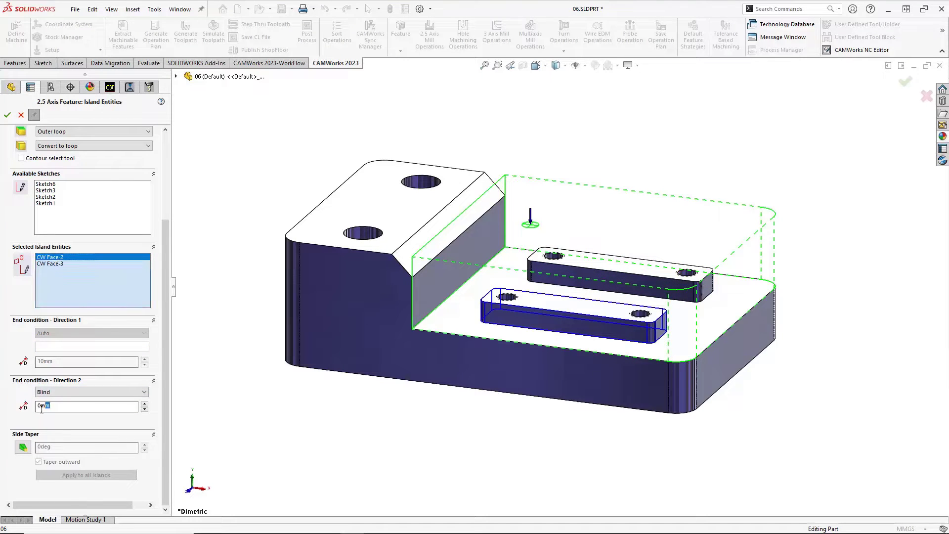
click(6, 115)
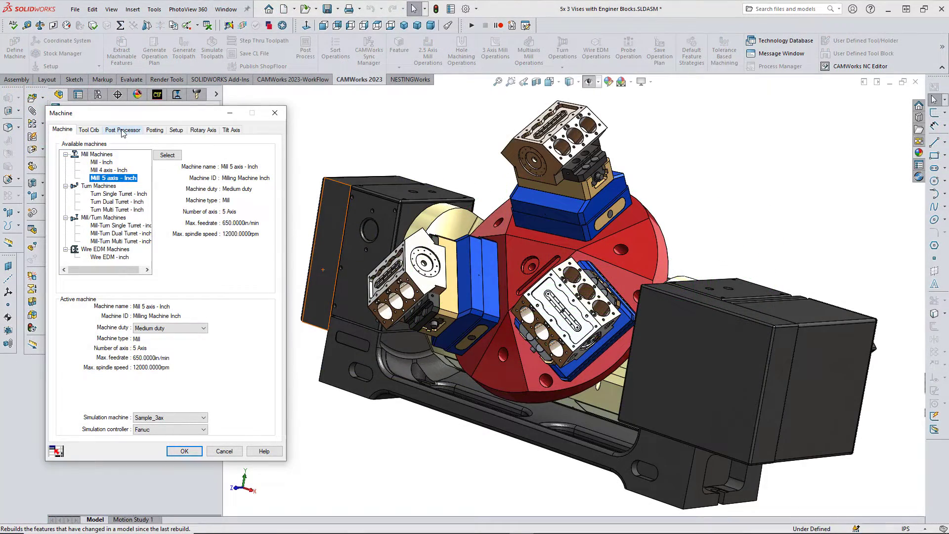
click(123, 129)
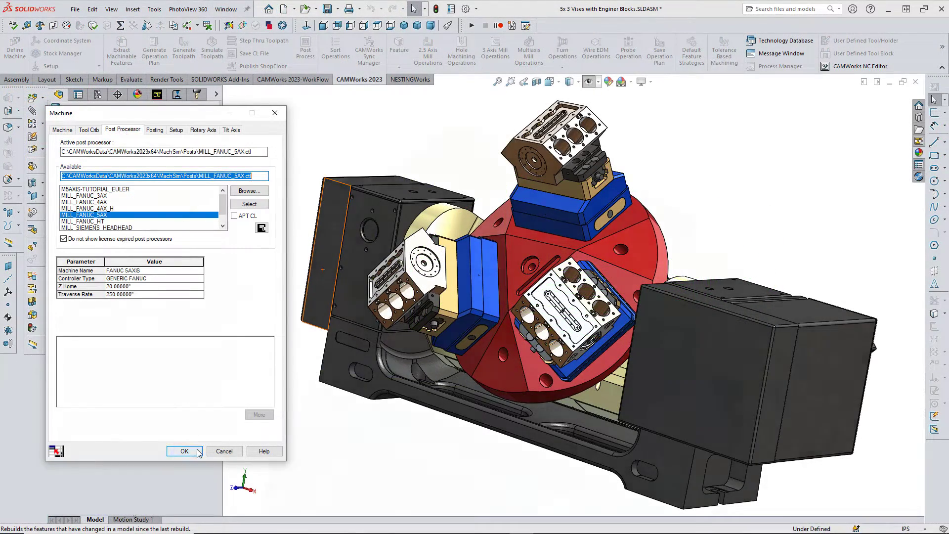